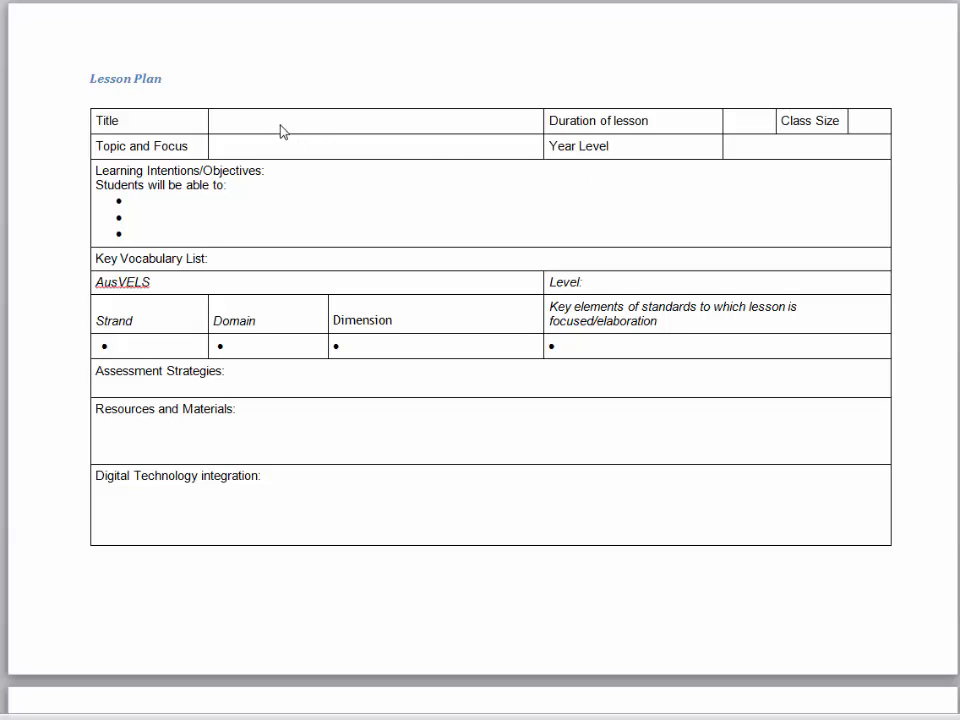
pyautogui.moveTo(442, 152)
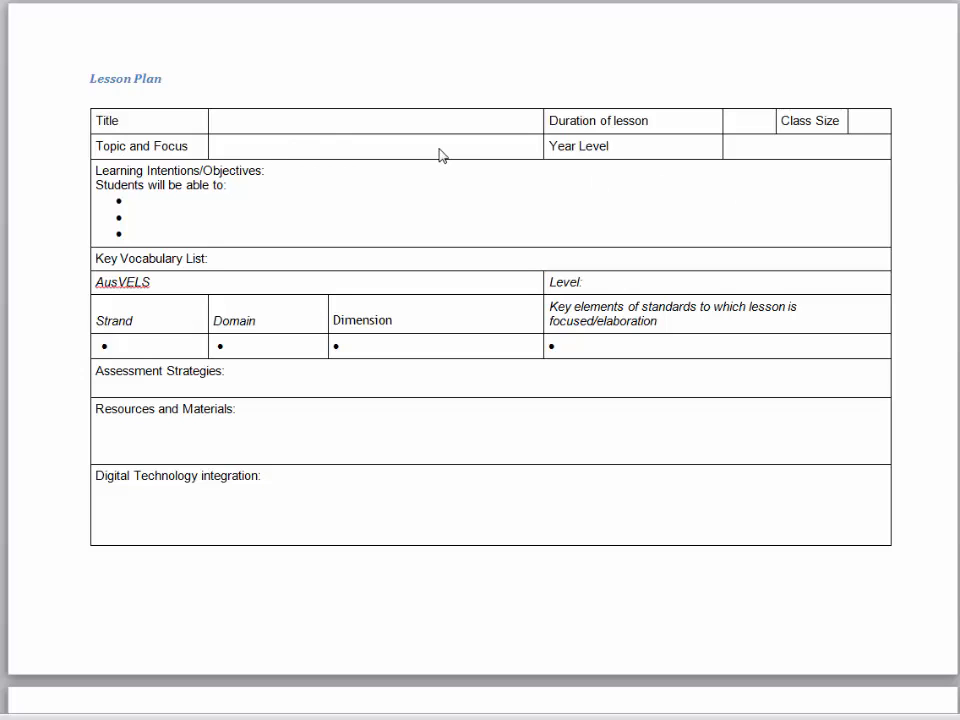
pyautogui.moveTo(784, 160)
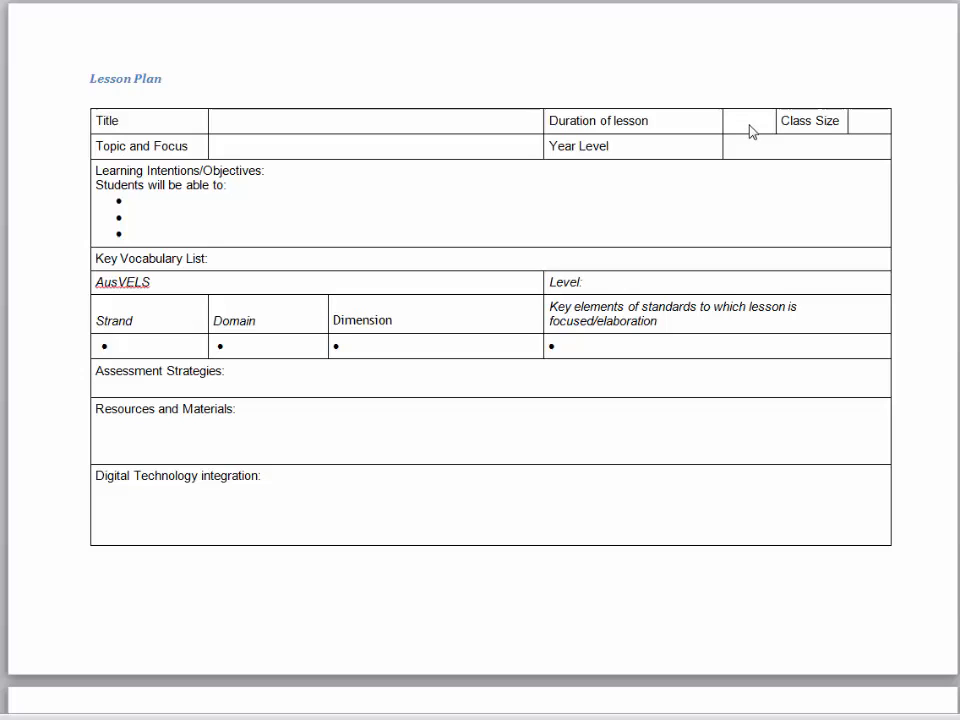
pyautogui.moveTo(752, 148)
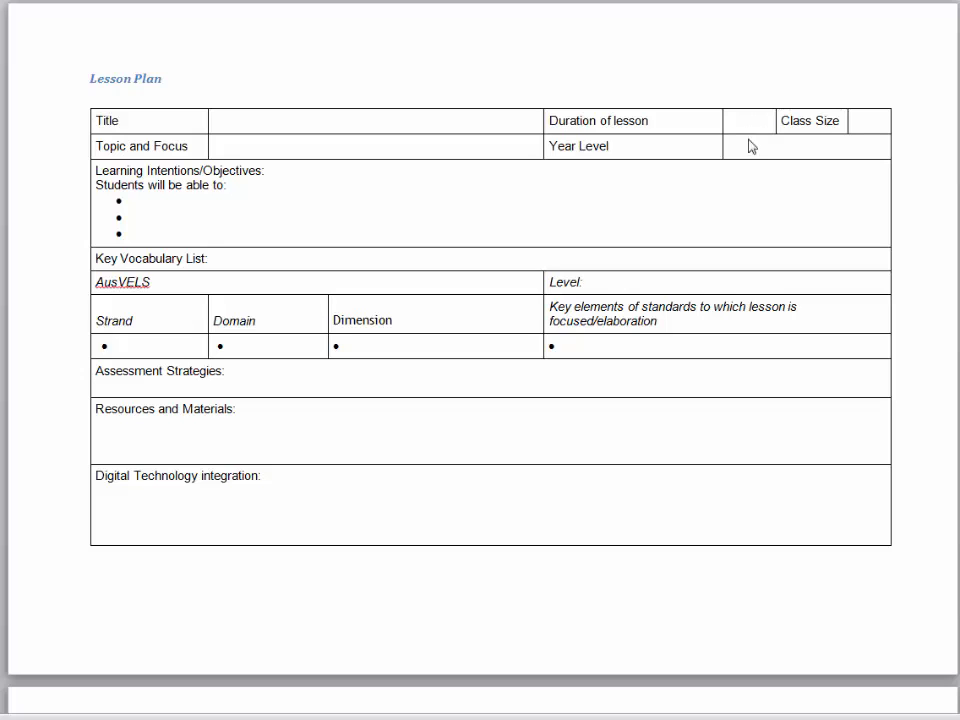
pyautogui.moveTo(748, 172)
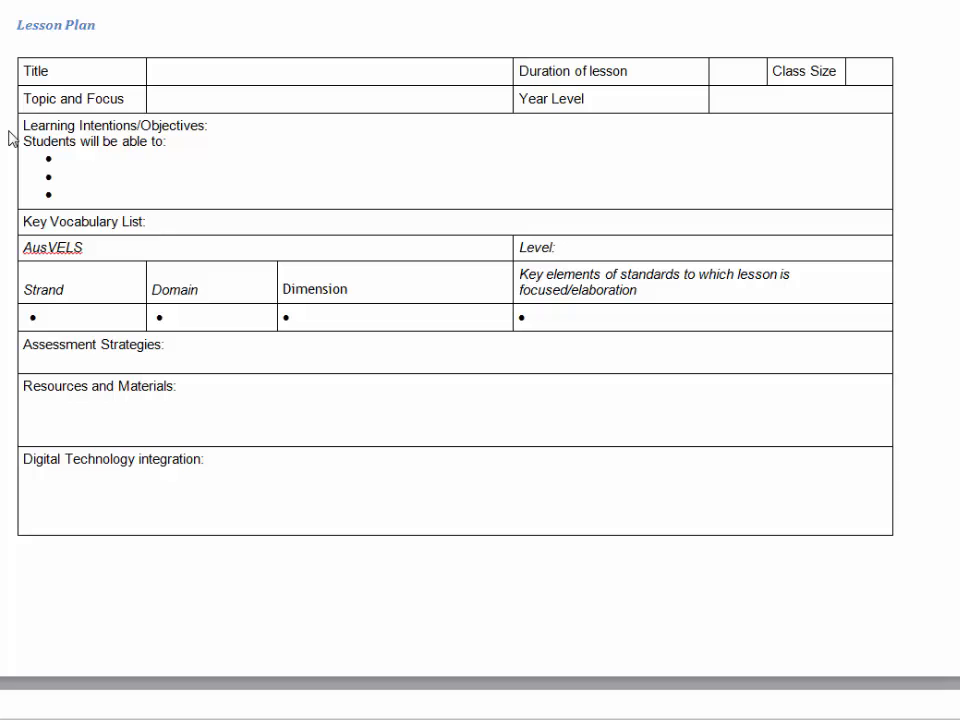
# Enter the text 'Where the student is now' into the lesson plan.
pyautogui.write('Where the student is now')
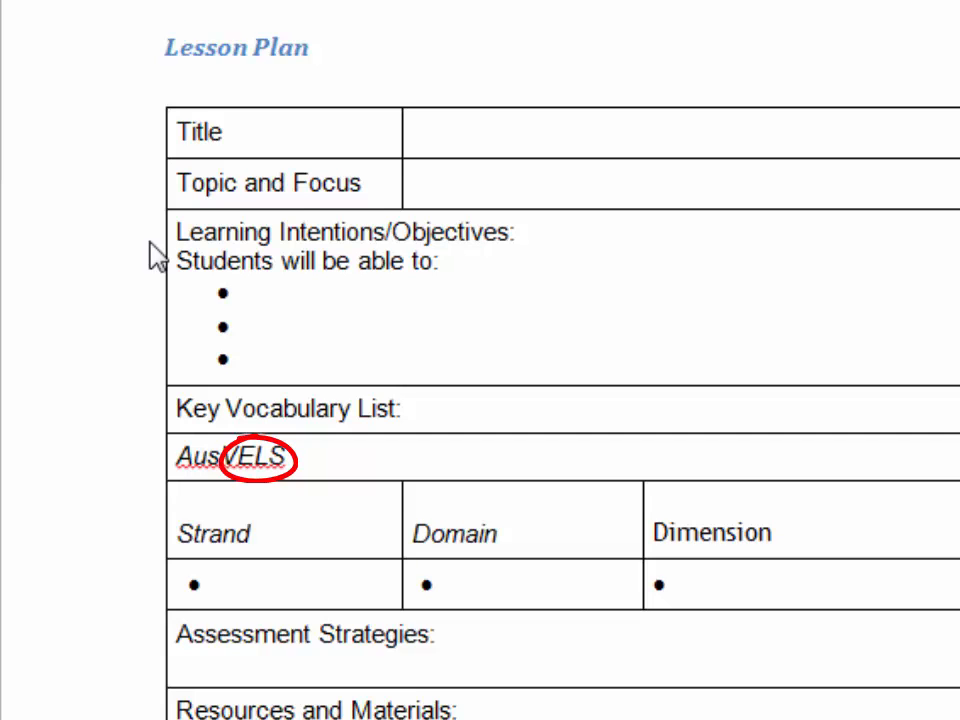
# Clear the red circle drawn around the AusVELS heading.
pyautogui.click(240, 456)
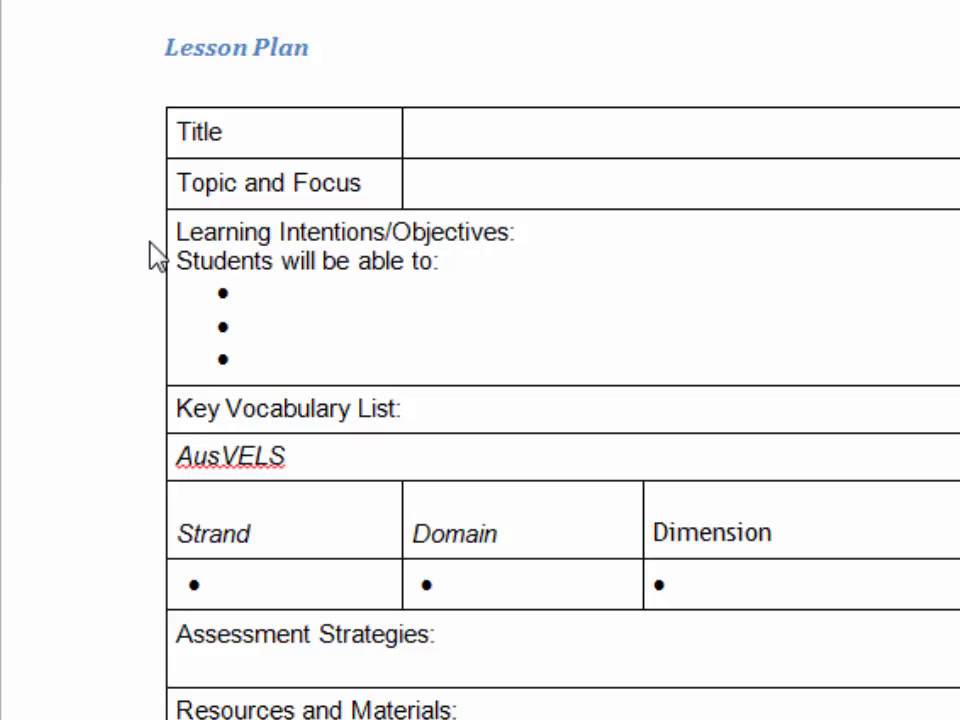
pyautogui.doubleClick(212, 532)
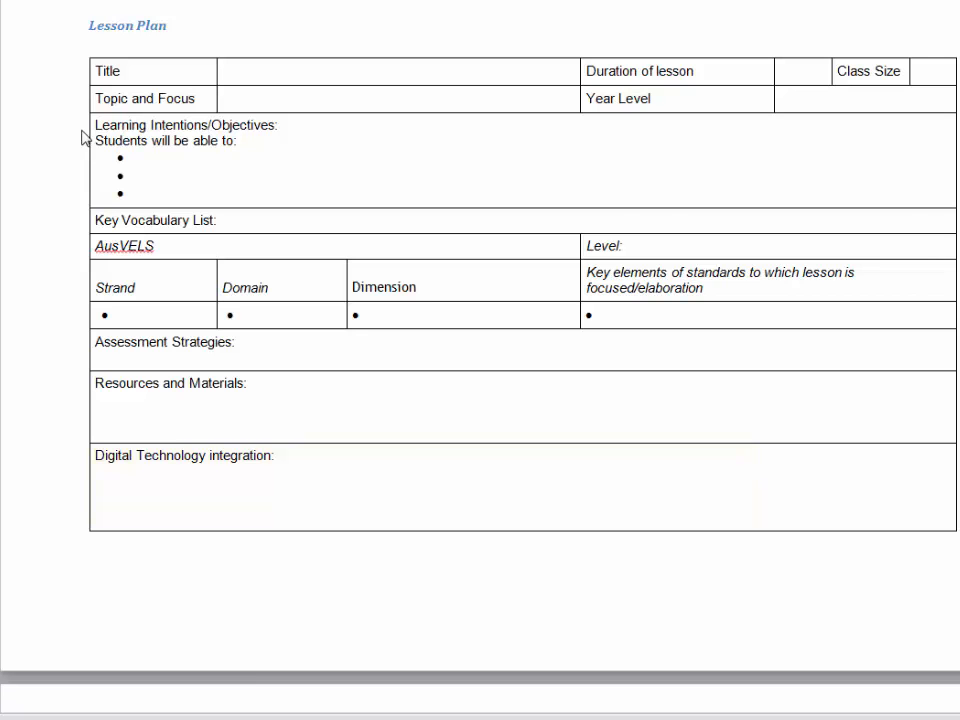
# Scroll down to the lesson-stage table, Introduction through Closure.
pyautogui.scroll(-3)
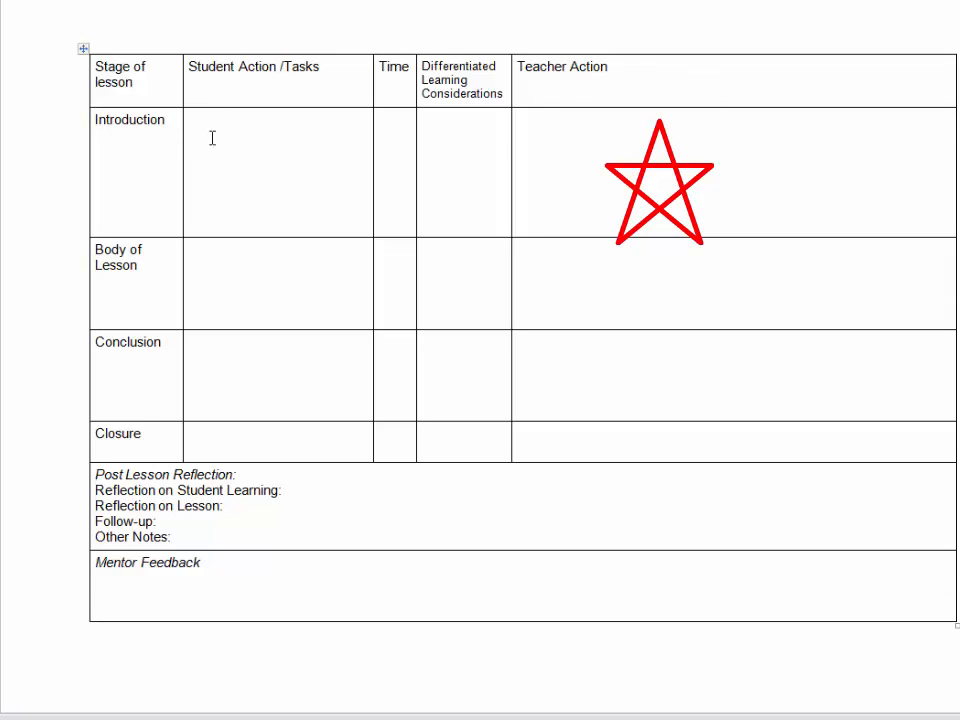
# Draw a note box over the Teacher Action column for the teacher introduction tasks.
pyautogui.moveTo(660, 182); pyautogui.dragTo(276, 176)
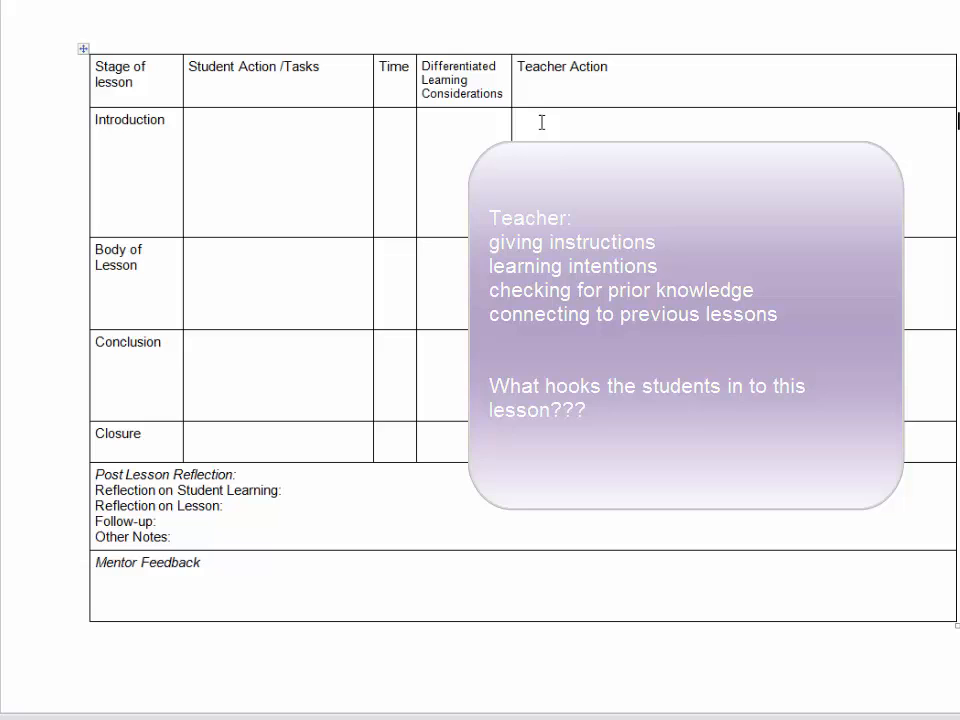
pyautogui.moveTo(260, 124)
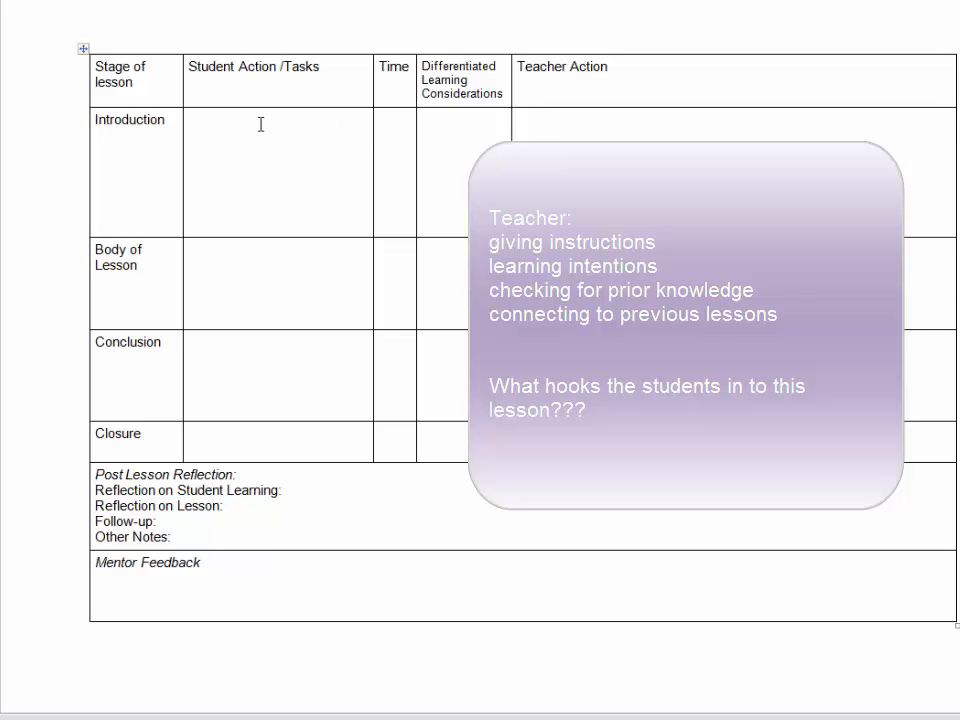
pyautogui.moveTo(532, 128)
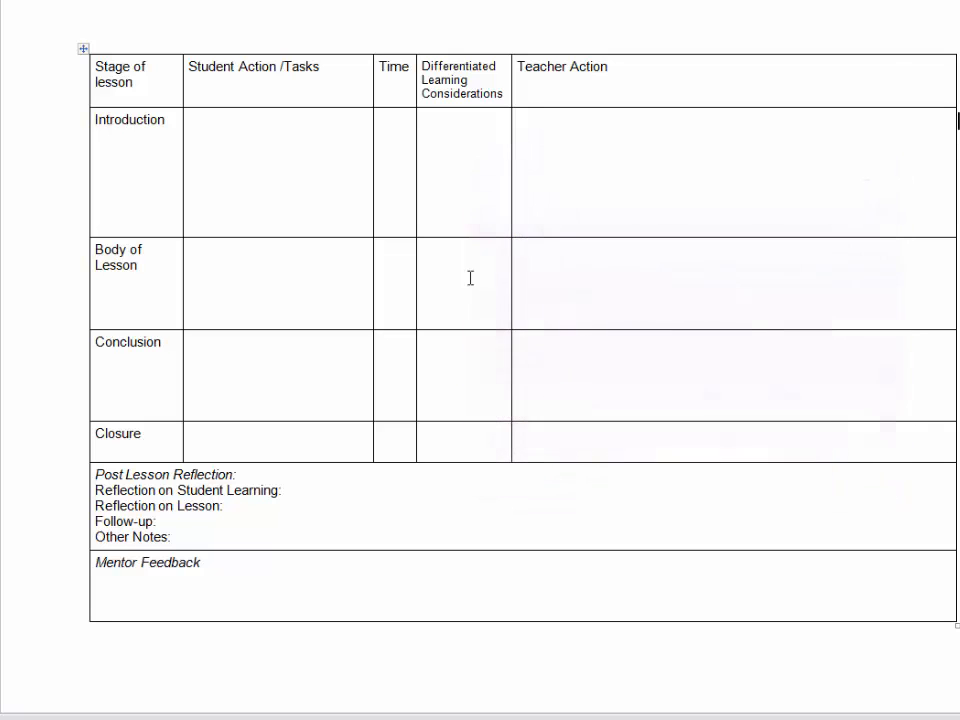
pyautogui.moveTo(226, 270)
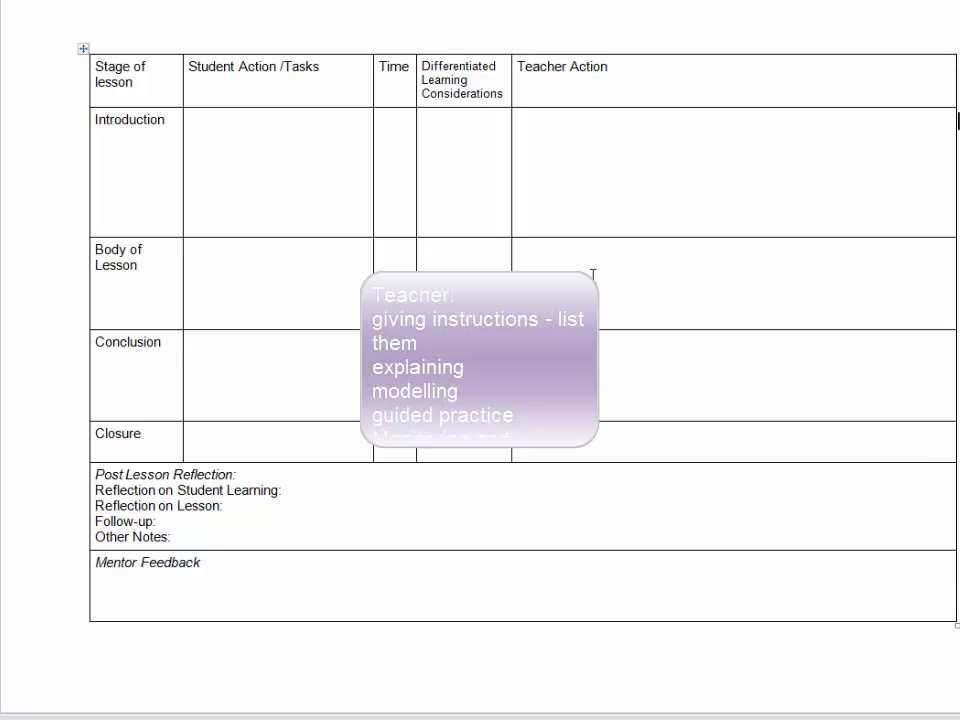
pyautogui.moveTo(600, 288)
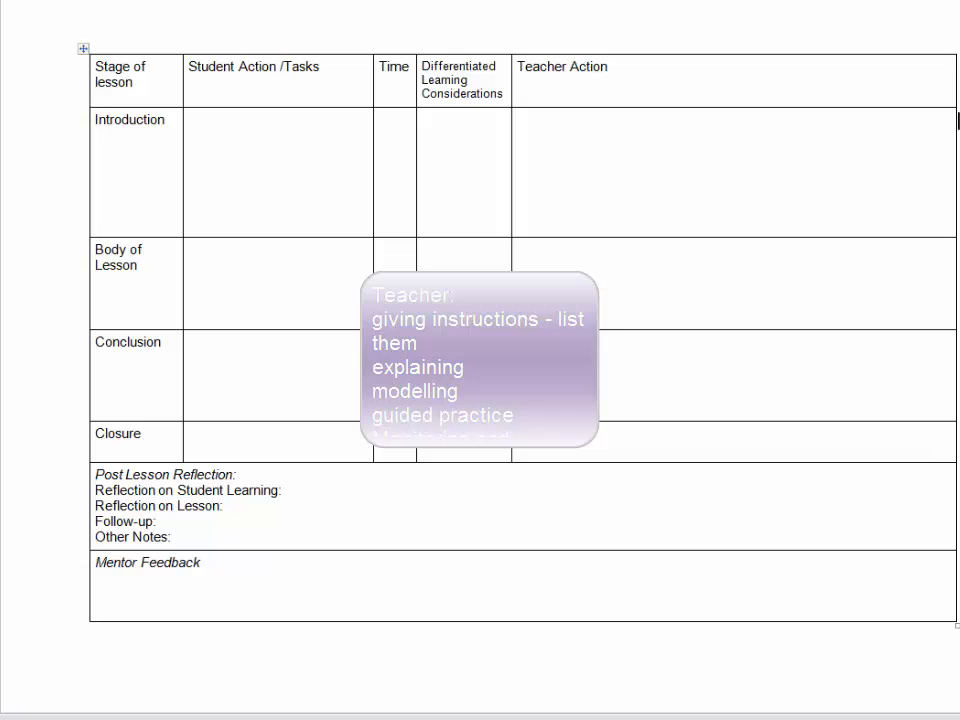
pyautogui.moveTo(628, 296)
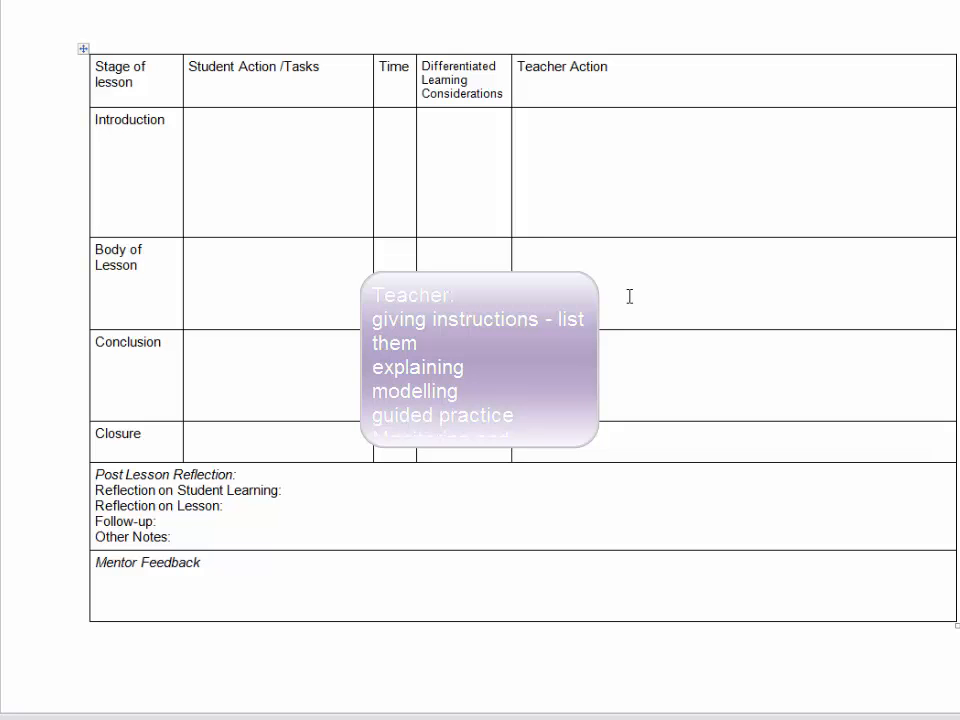
pyautogui.moveTo(642, 296)
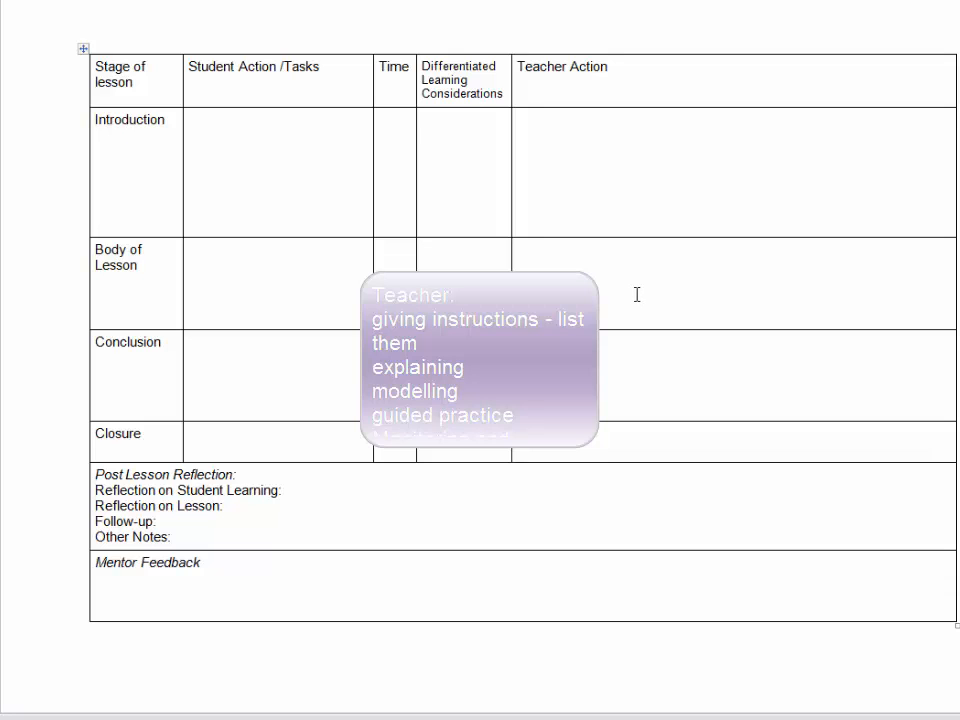
pyautogui.moveTo(636, 294)
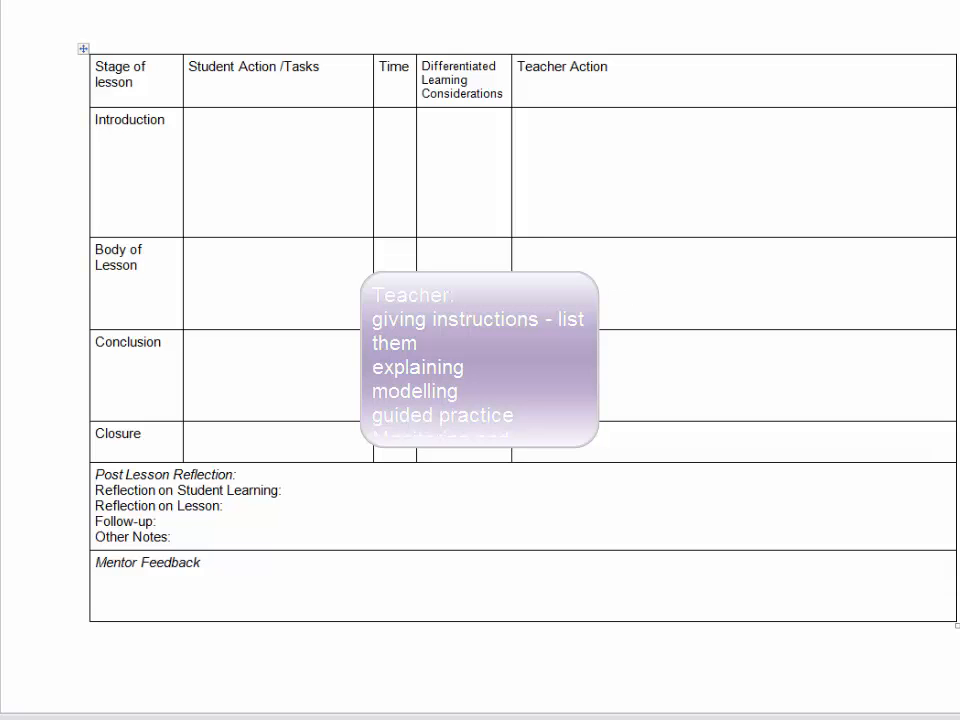
pyautogui.moveTo(664, 308)
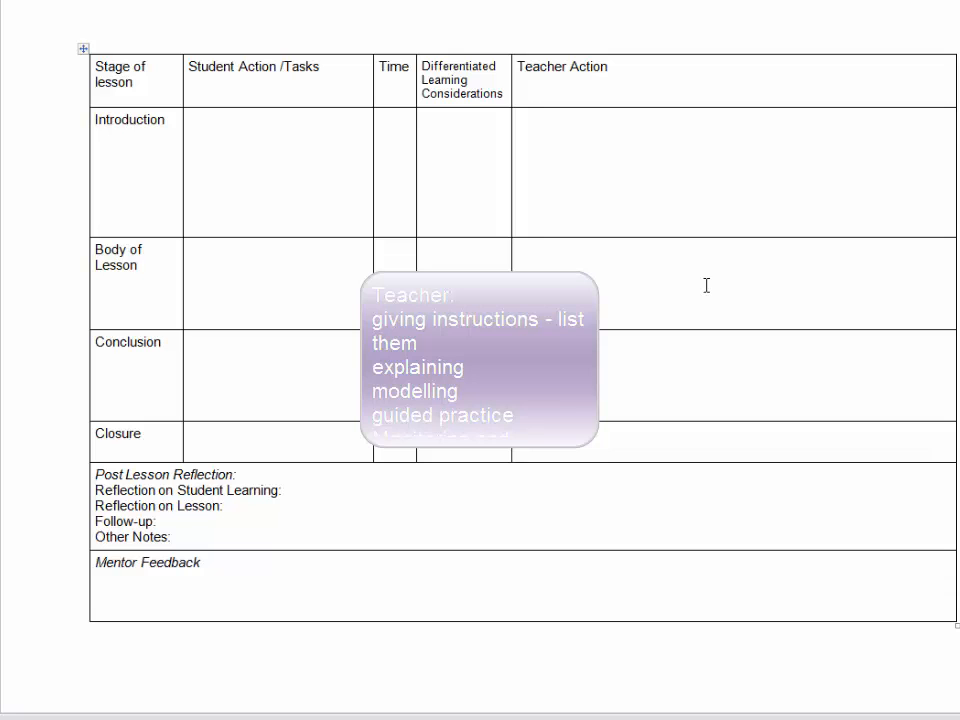
pyautogui.moveTo(604, 282)
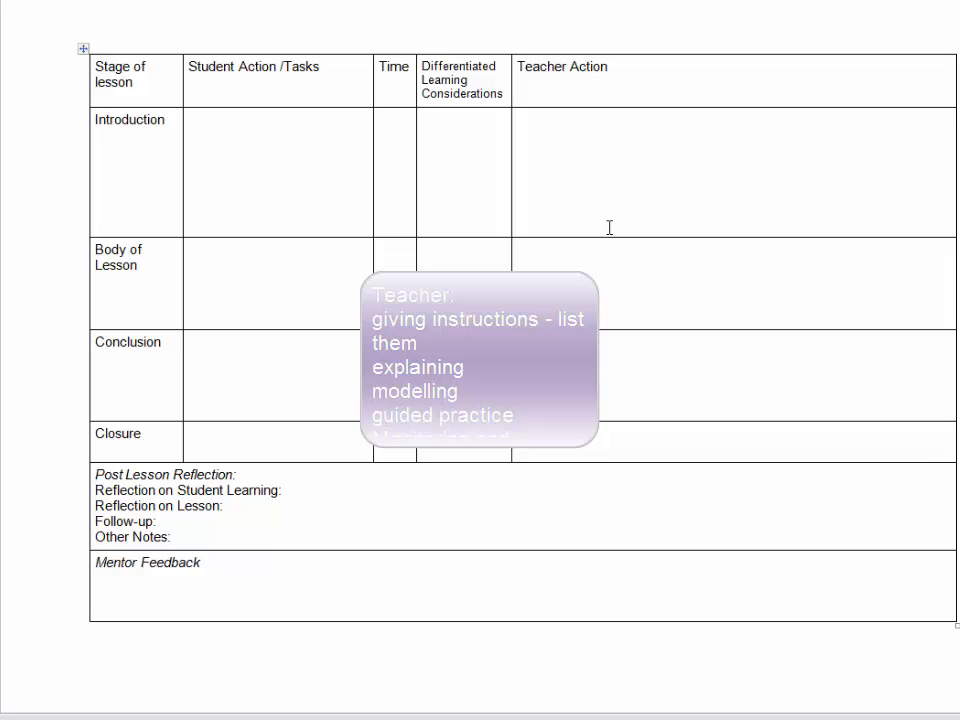
pyautogui.moveTo(592, 274)
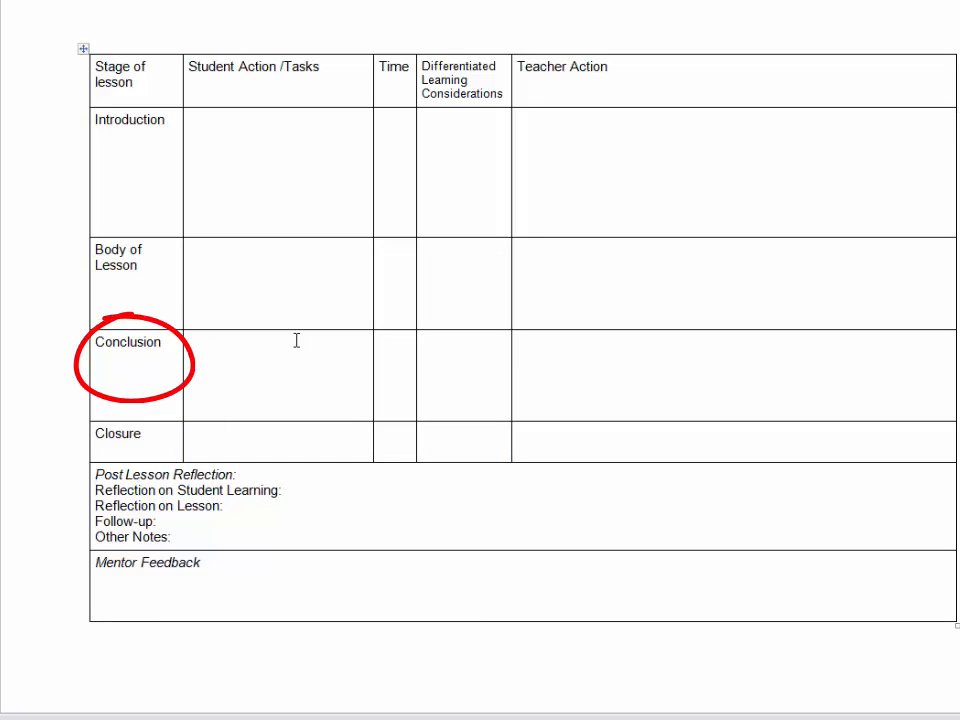
pyautogui.moveTo(536, 374)
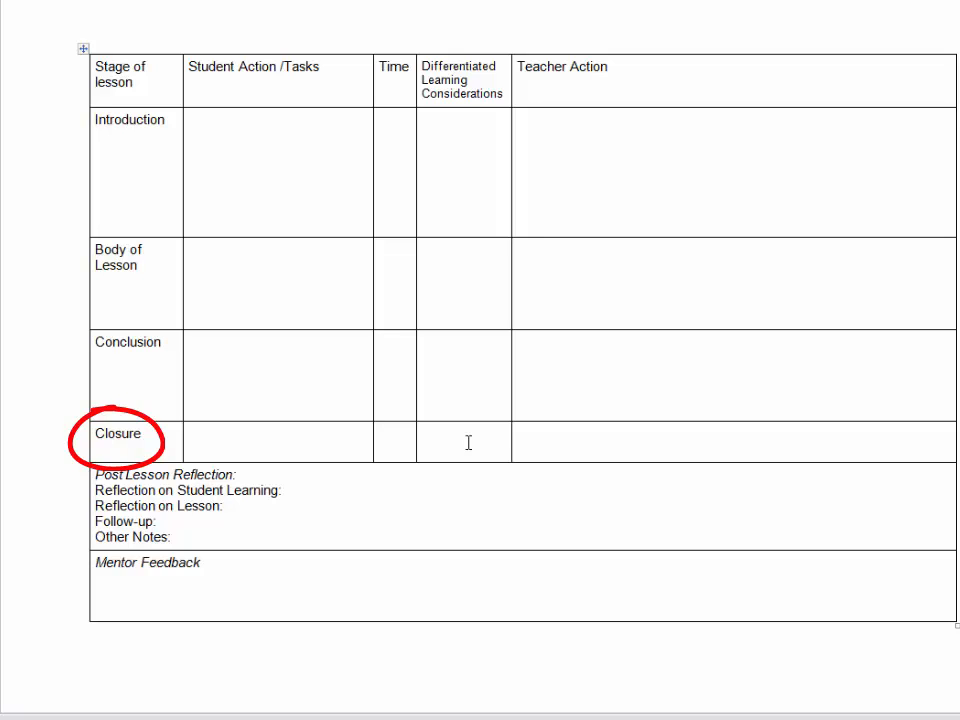
# Highlight the Differentiated Learning Considerations heading.
pyautogui.doubleClick(460, 80)
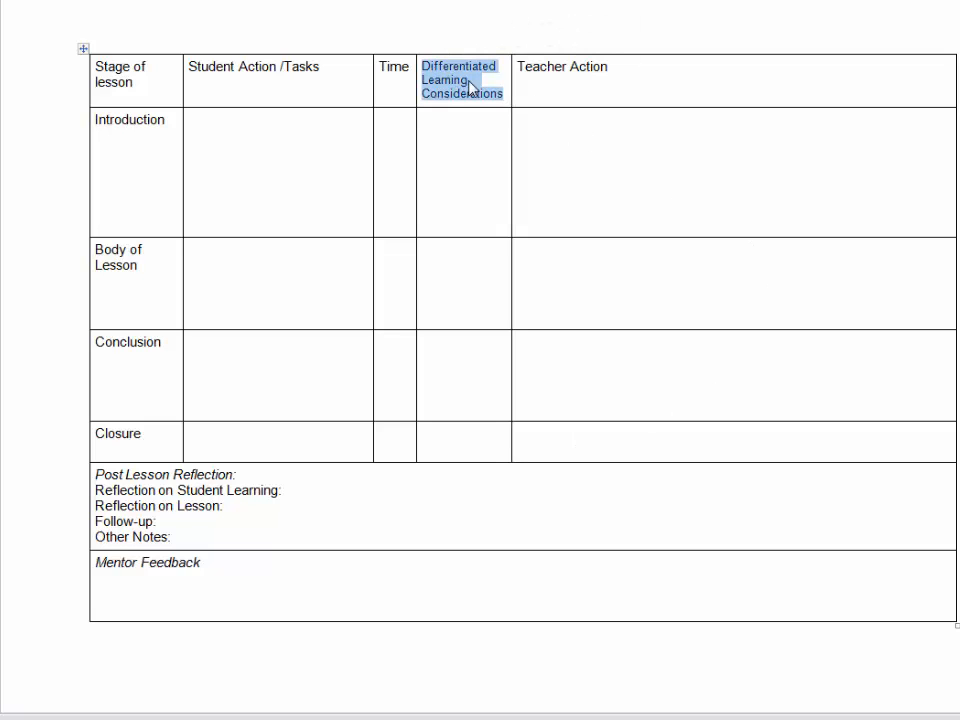